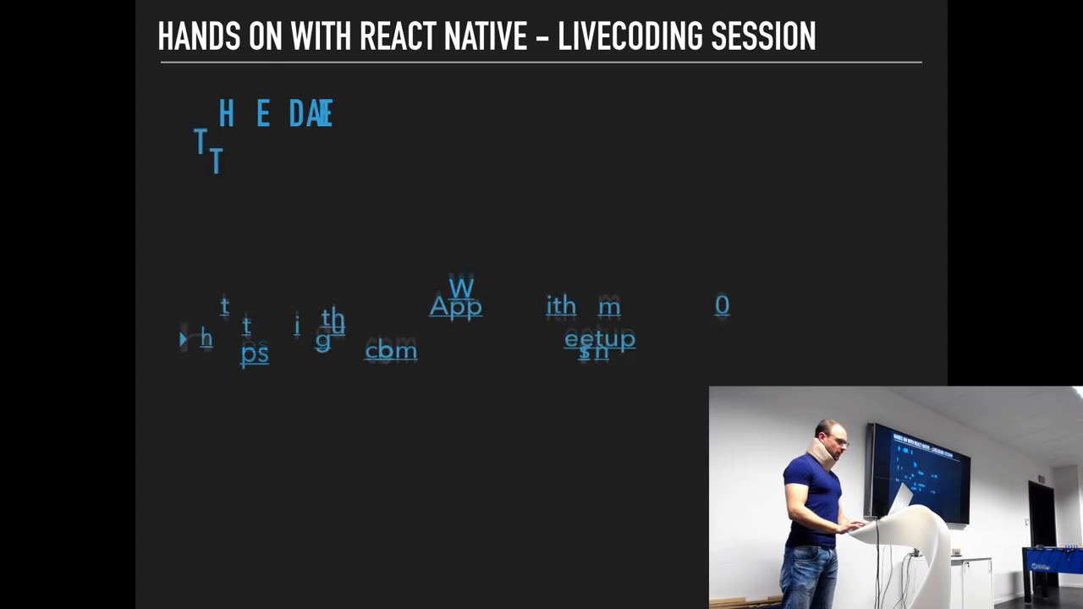
# - Advance to the next slide so 'Get the code at' and the GitHub link appear
pyautogui.press('Right')
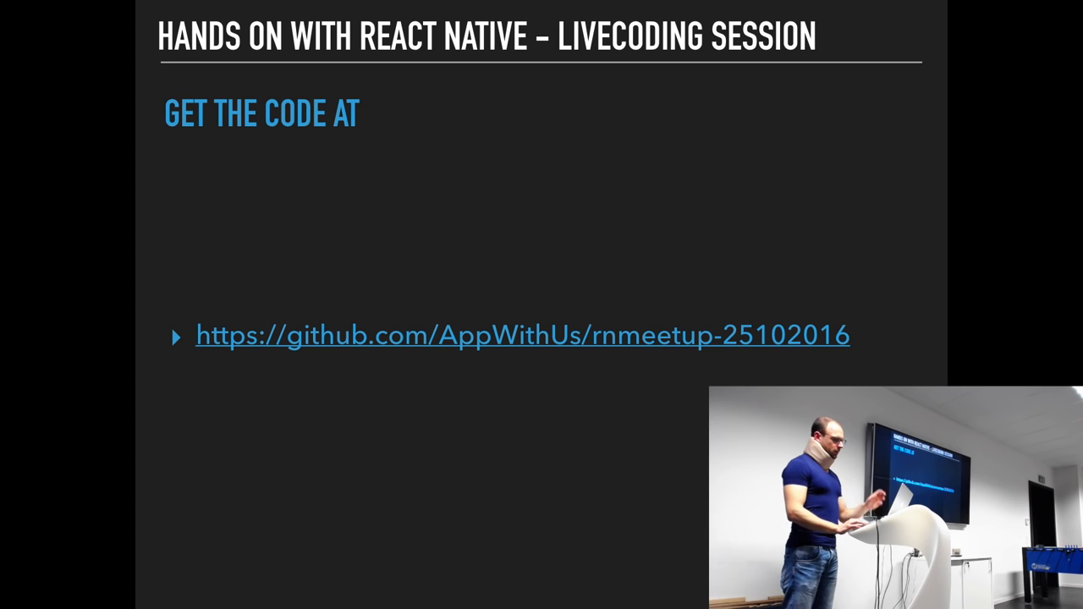